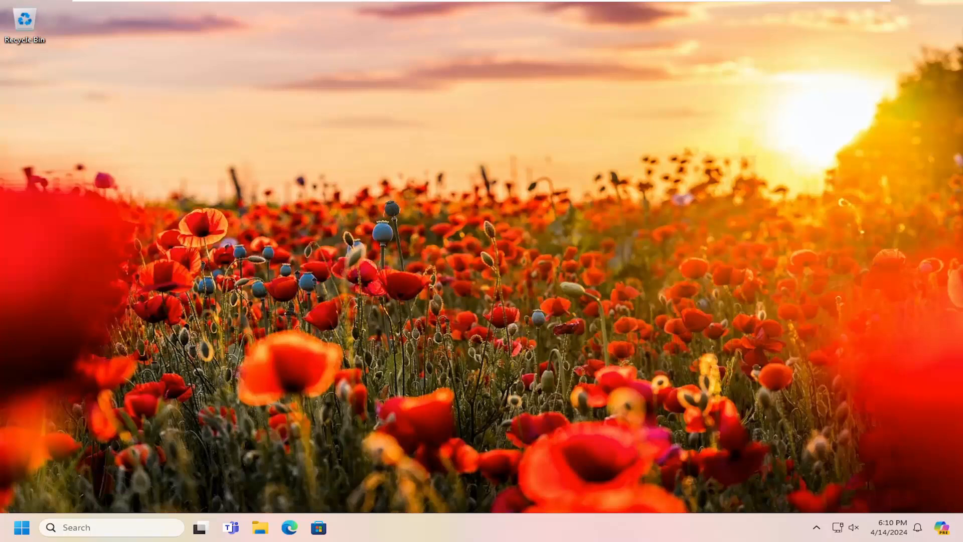
pyautogui.moveTo(897, 532)
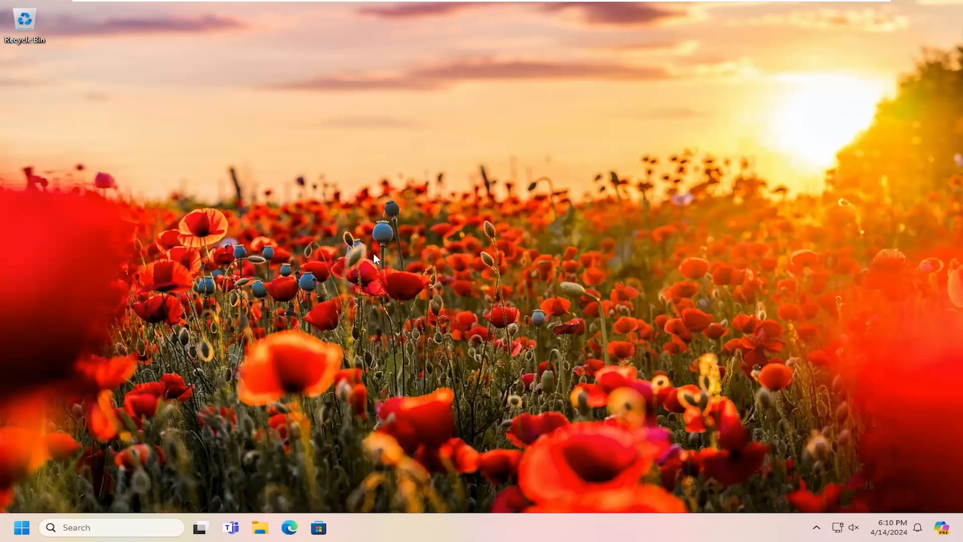
pyautogui.moveTo(357, 243)
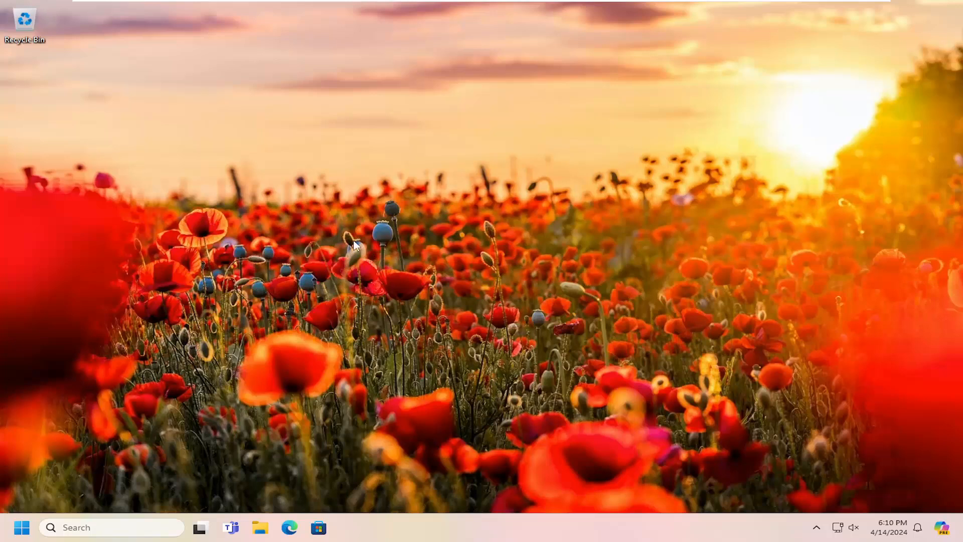
# Search the Start menu for regedit and run Registry Editor as administrator.
pyautogui.click(22, 527)
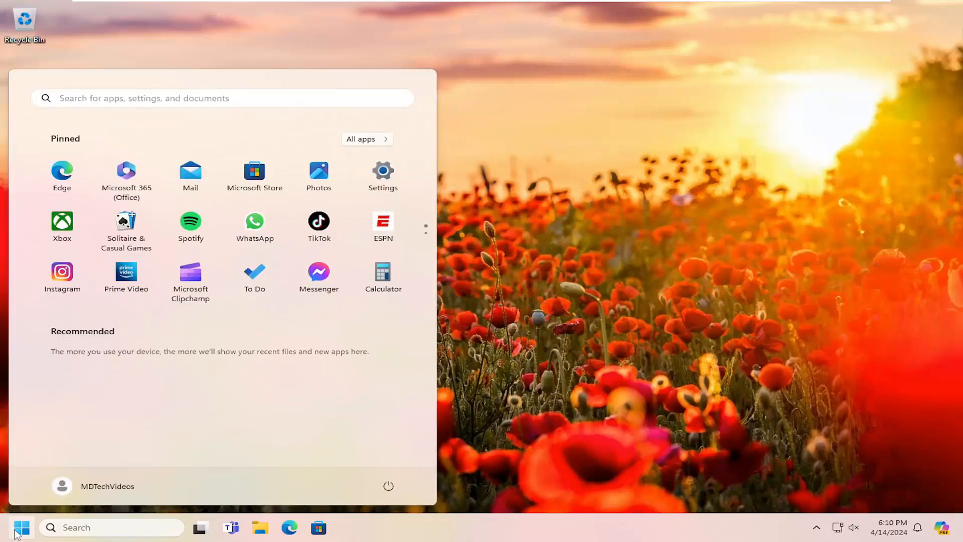
pyautogui.write('regedit')
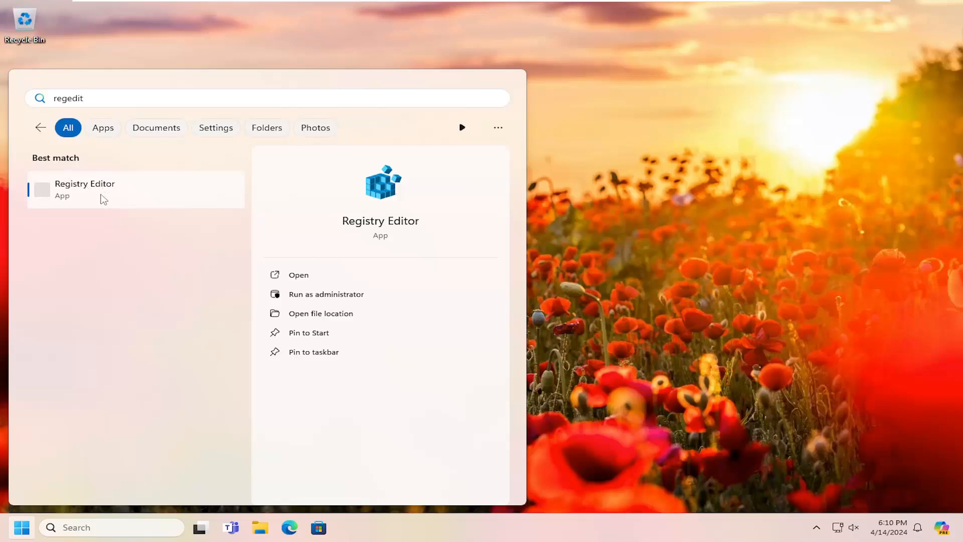
pyautogui.rightClick(84, 189)
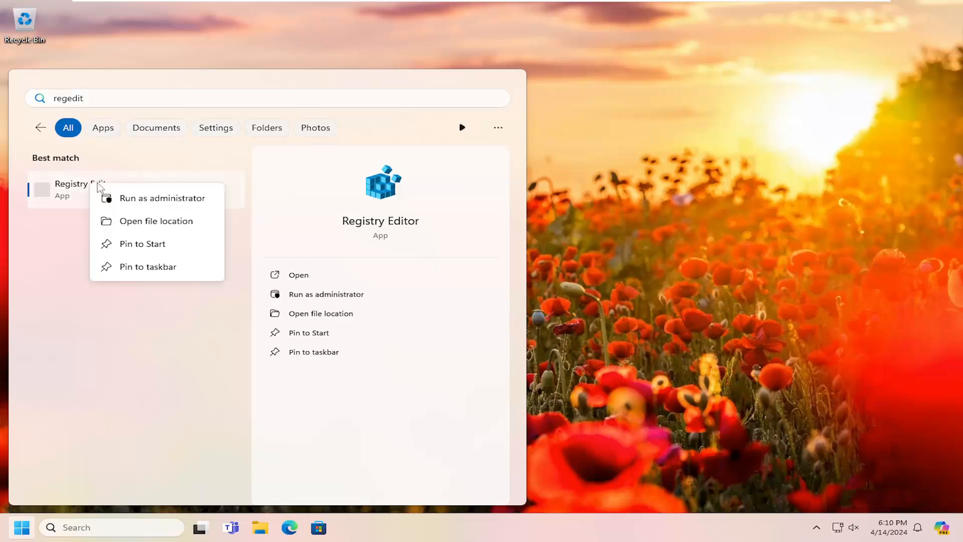
pyautogui.click(162, 198)
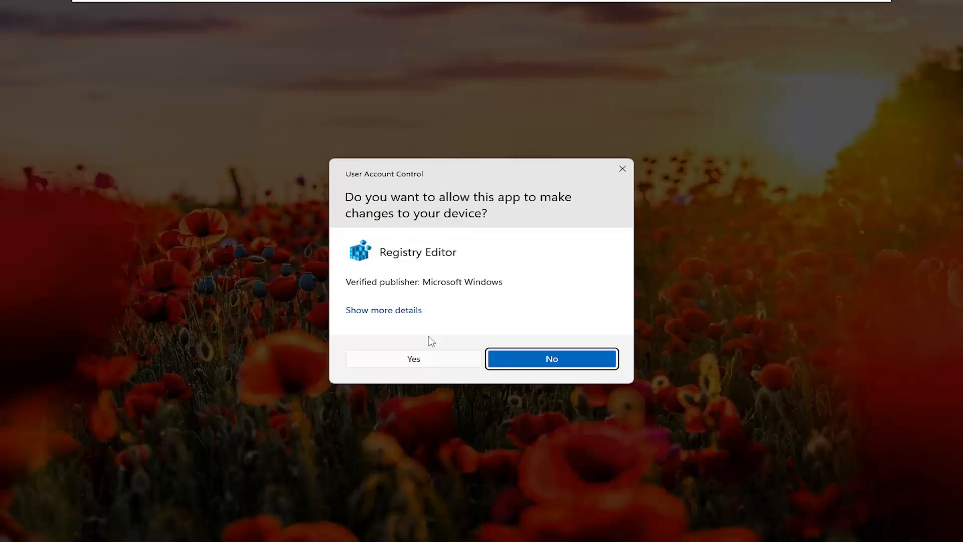
# Approve the UAC prompt, then open and cancel the Export and Import dialogs.
pyautogui.click(413, 358)
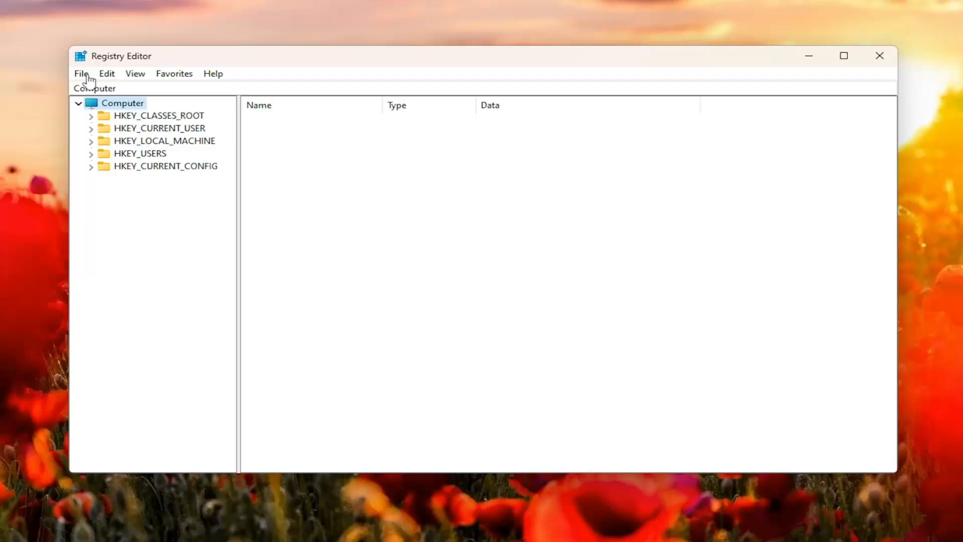
pyautogui.click(80, 74)
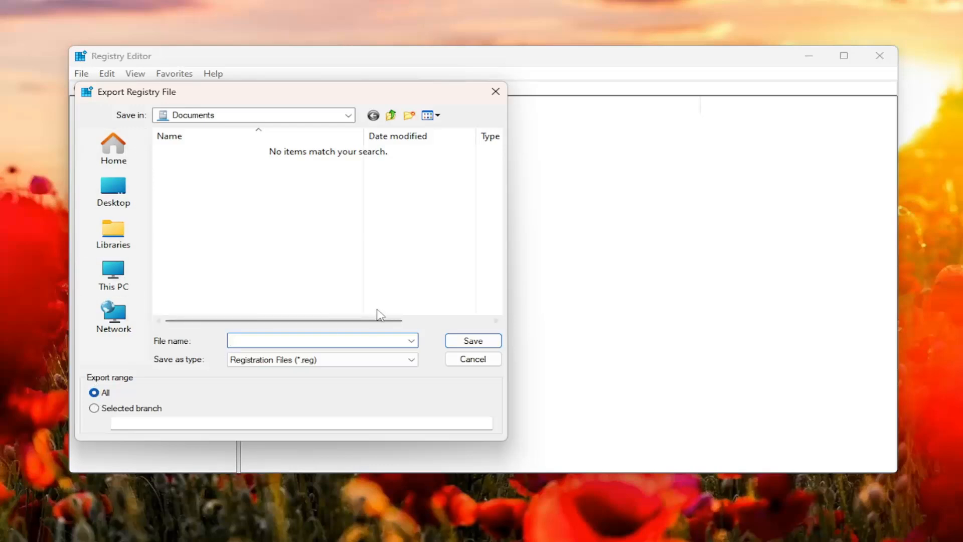
pyautogui.click(473, 359)
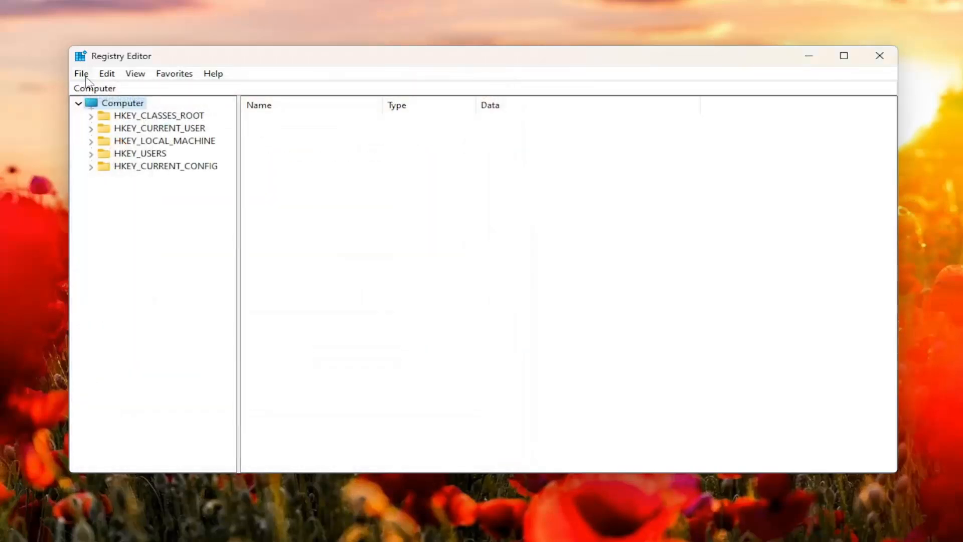
pyautogui.click(80, 73)
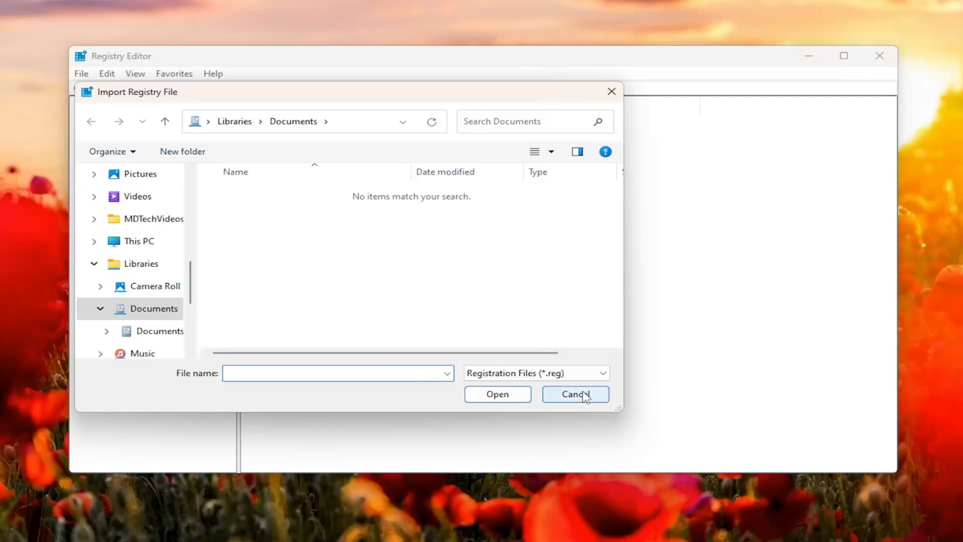
pyautogui.click(576, 394)
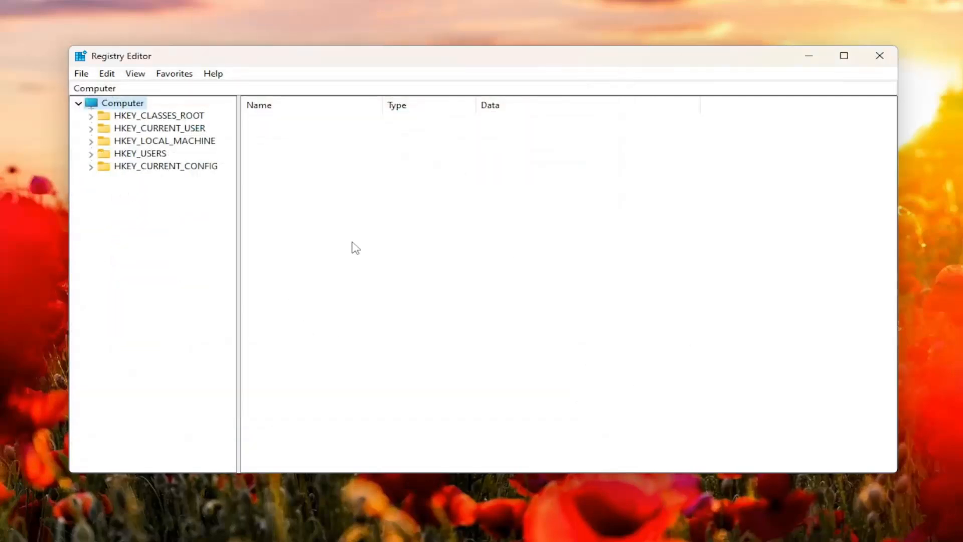
# Drill down through HKEY_CURRENT_USER\Software\Microsoft\Windows to expand CurrentVersion.
pyautogui.click(160, 128)
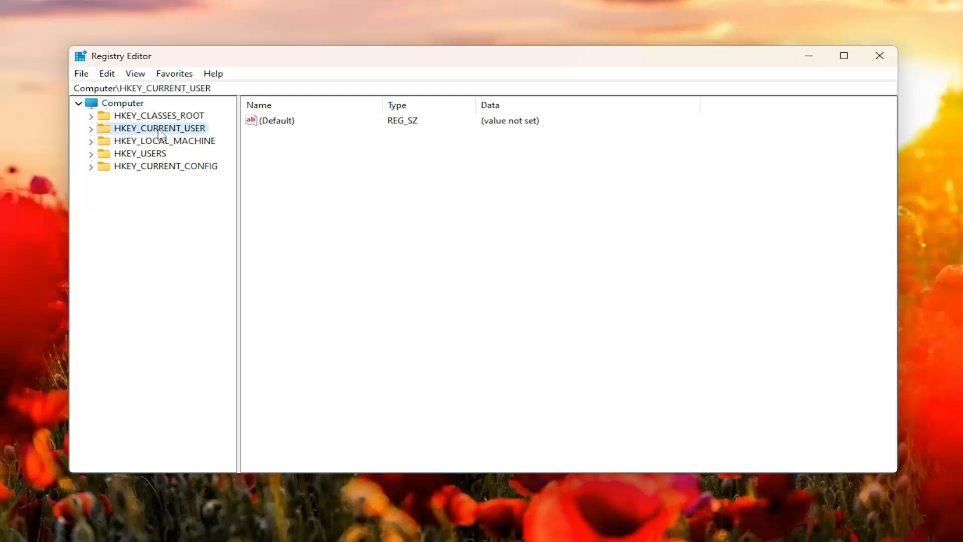
pyautogui.click(90, 128)
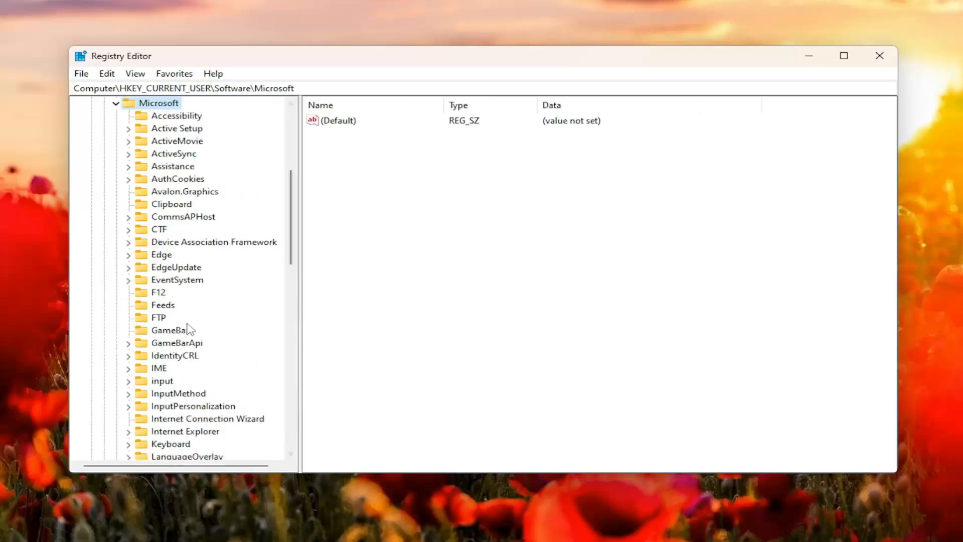
pyautogui.scroll(-3)
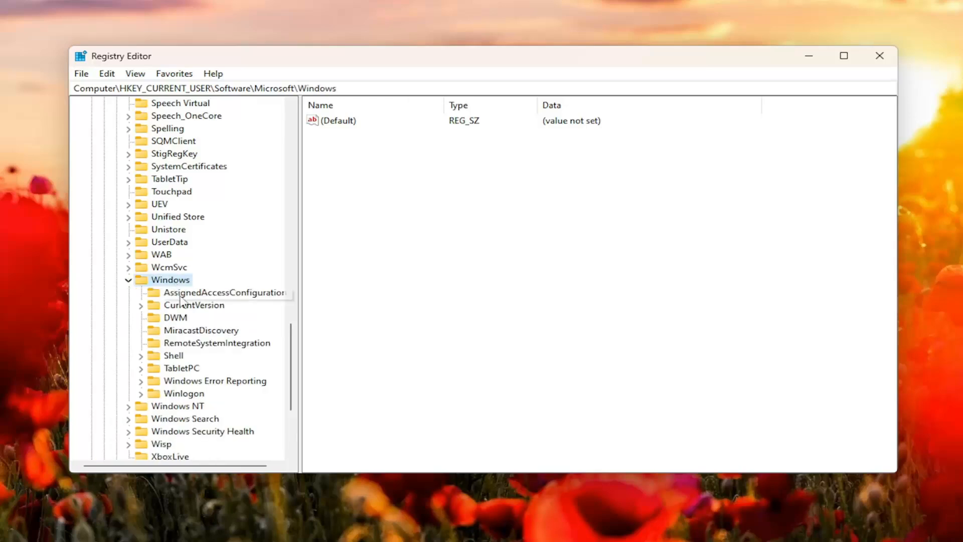
pyautogui.doubleClick(195, 304)
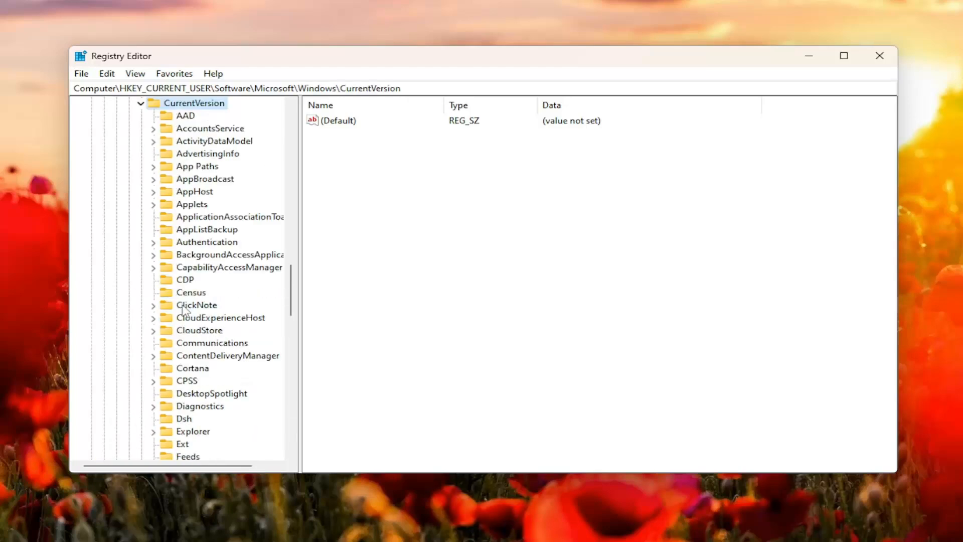
pyautogui.scroll(-3)
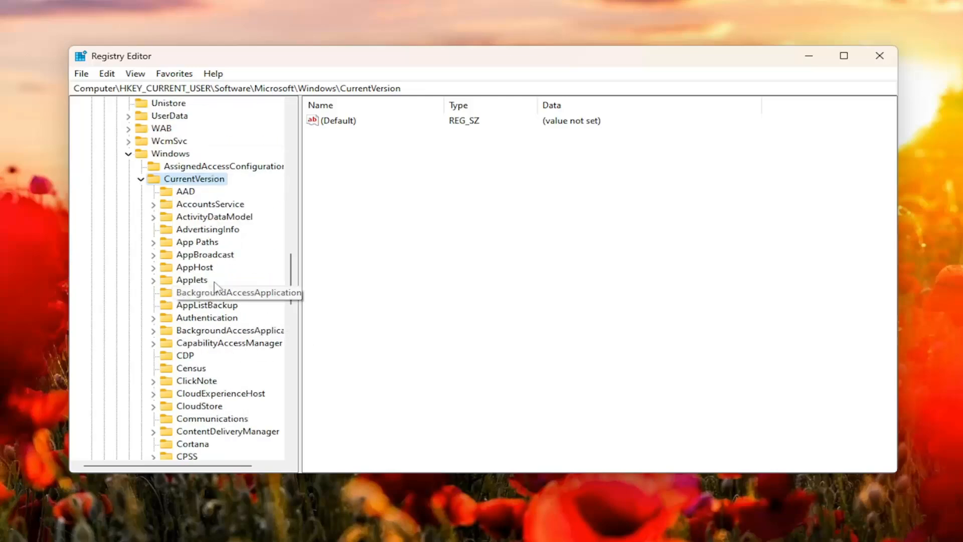
# Add a subkey named EOSNotify under HKEY_CURRENT_USER's CurrentVersion key.
pyautogui.rightClick(195, 178)
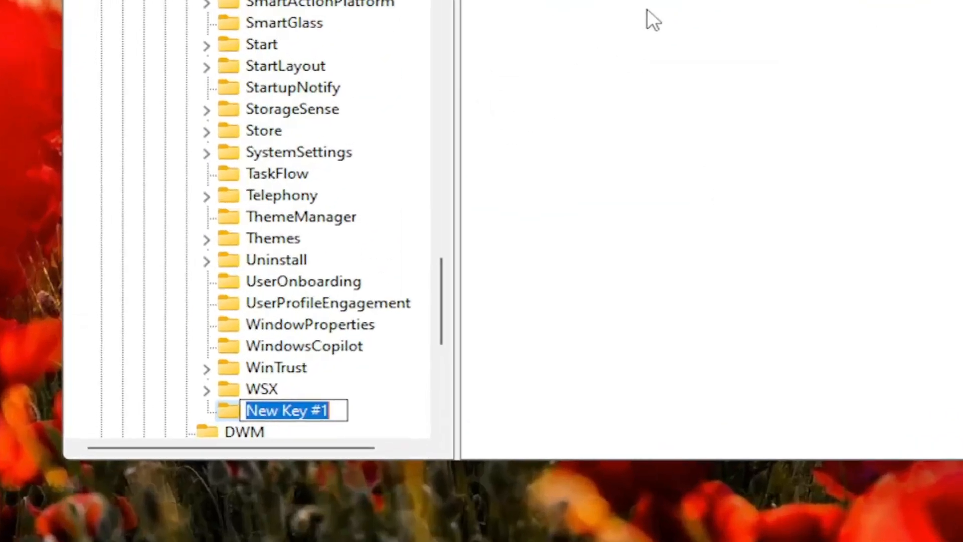
pyautogui.write('E')
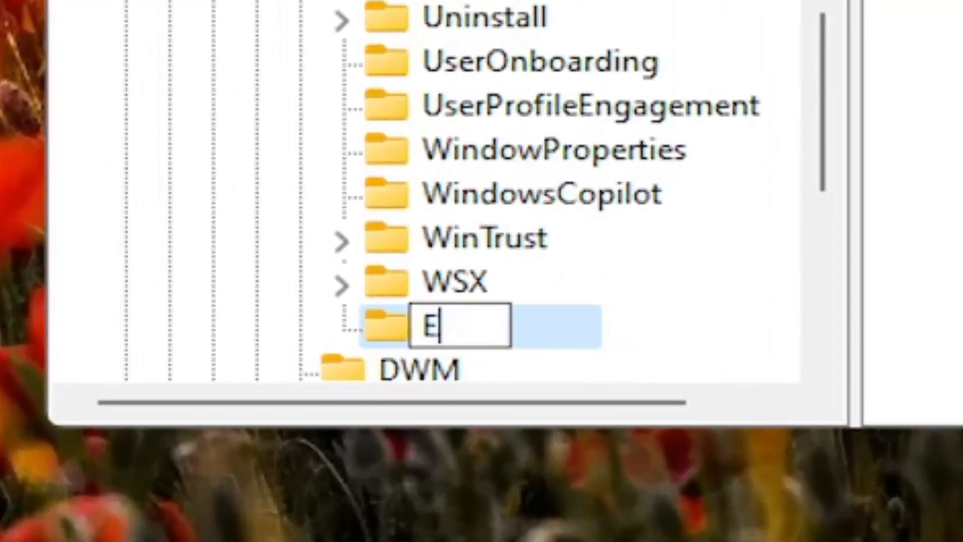
pyautogui.write('O')
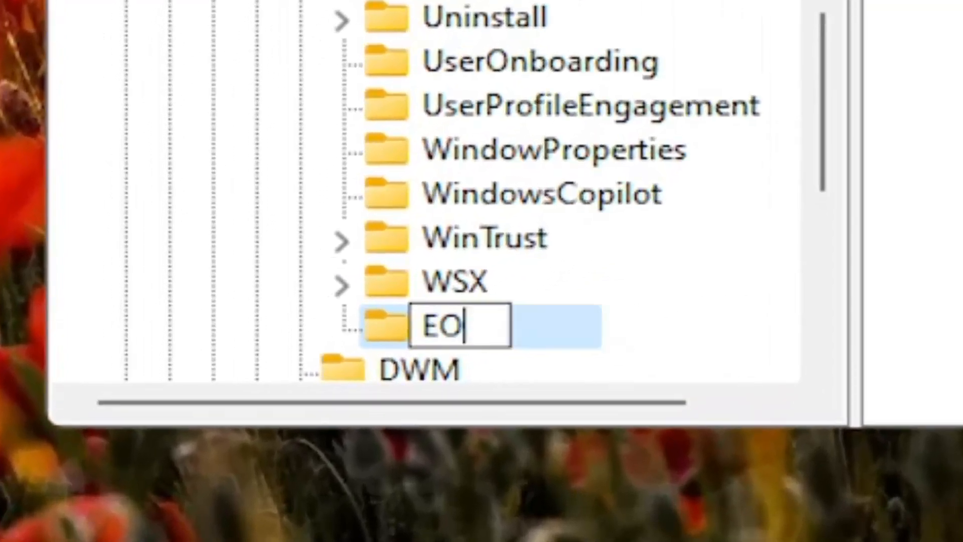
pyautogui.write('S')
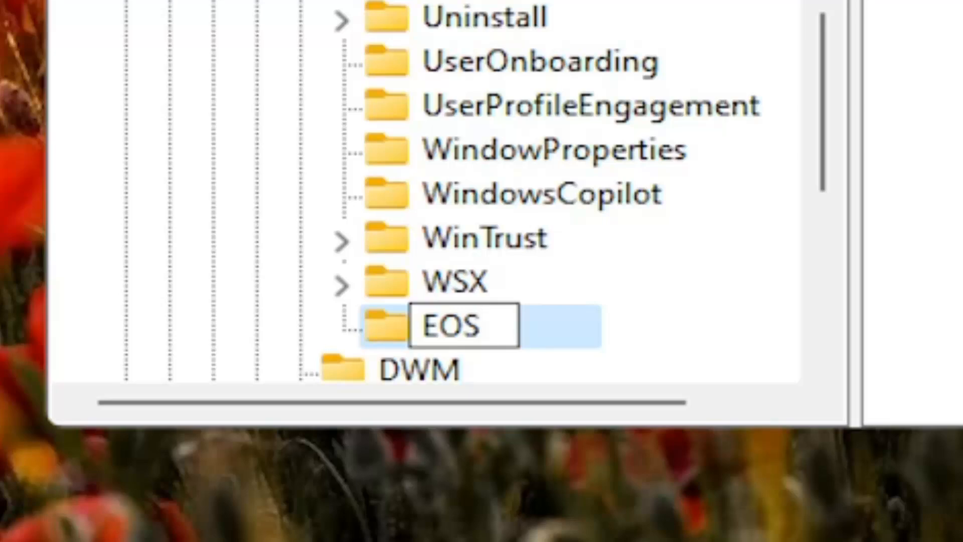
pyautogui.write('Notify')
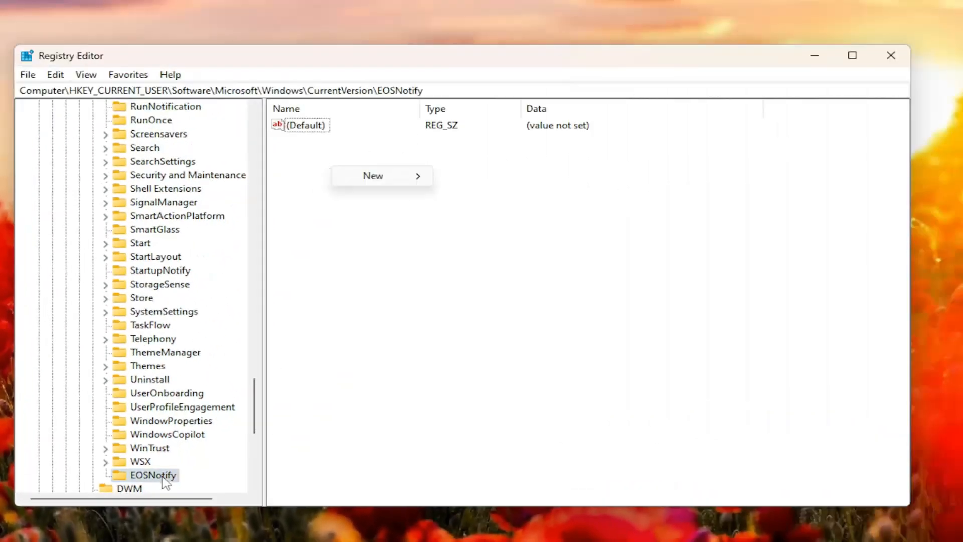
# Add a DWORD (32-bit) value named DiscontinueEOS inside the EOSNotify key.
pyautogui.click(353, 176)
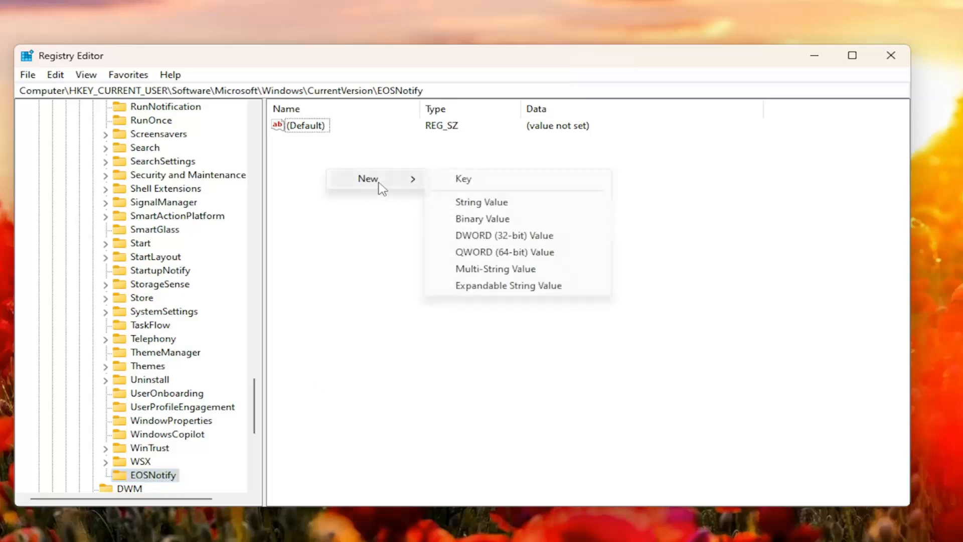
pyautogui.moveTo(479, 235)
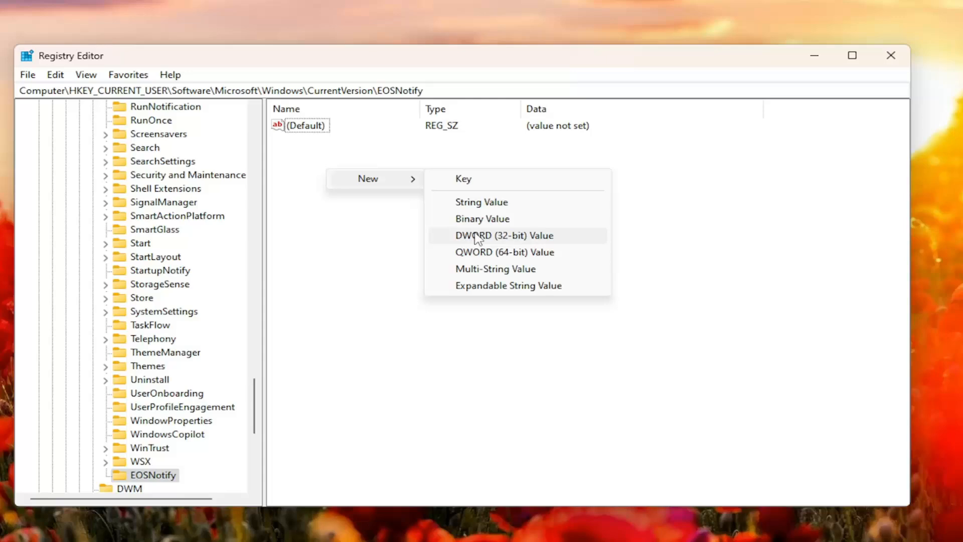
pyautogui.click(505, 235)
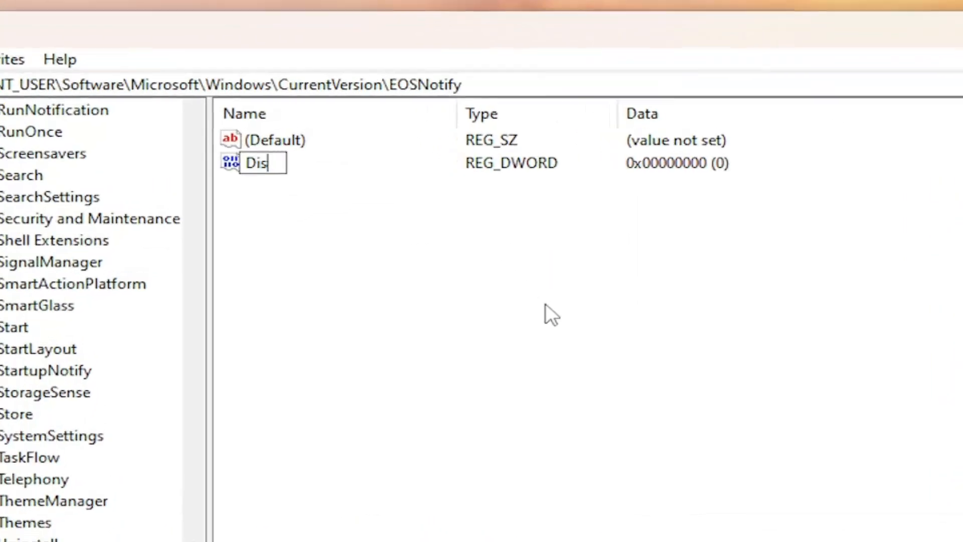
pyautogui.write('continue')
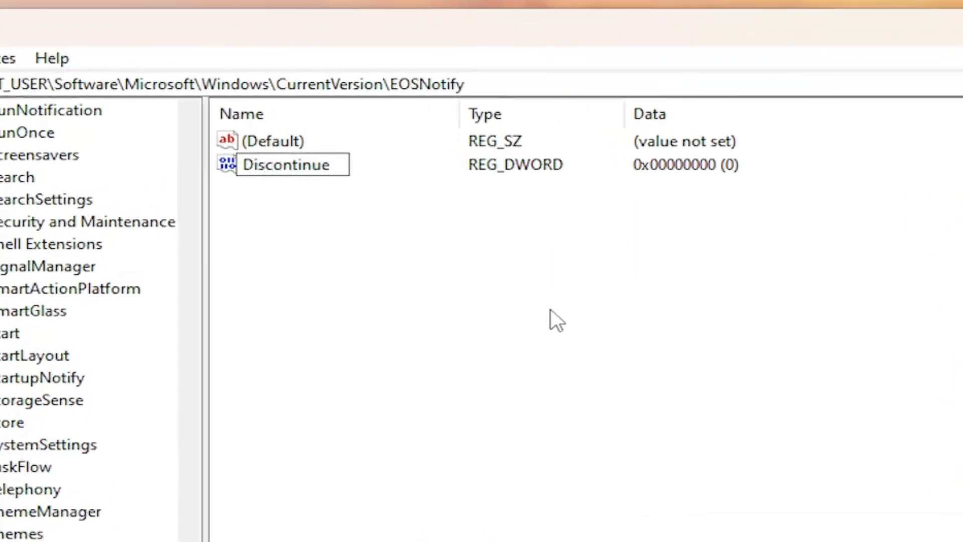
pyautogui.write('EOS')
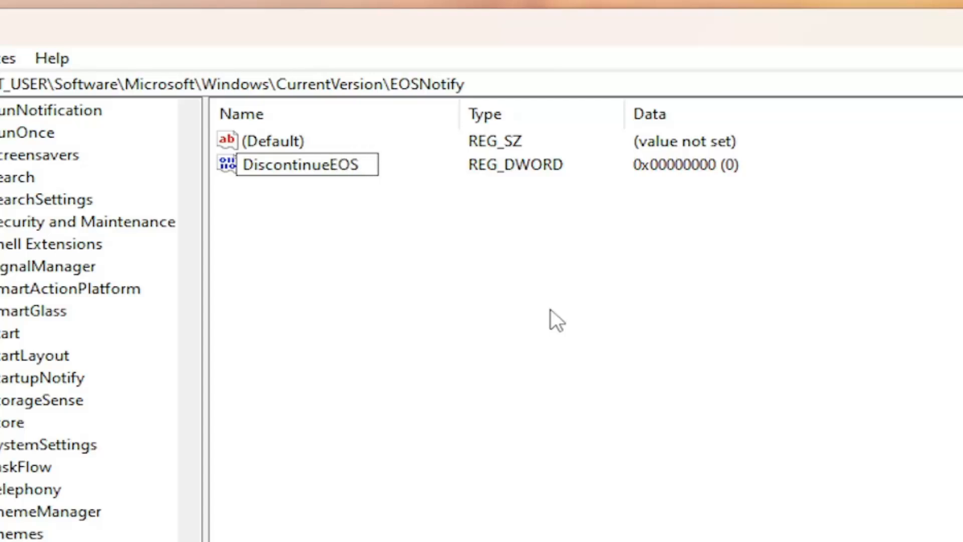
# Finish naming DiscontinueEOS and change its value data from 0 to 1.
pyautogui.click(301, 164)
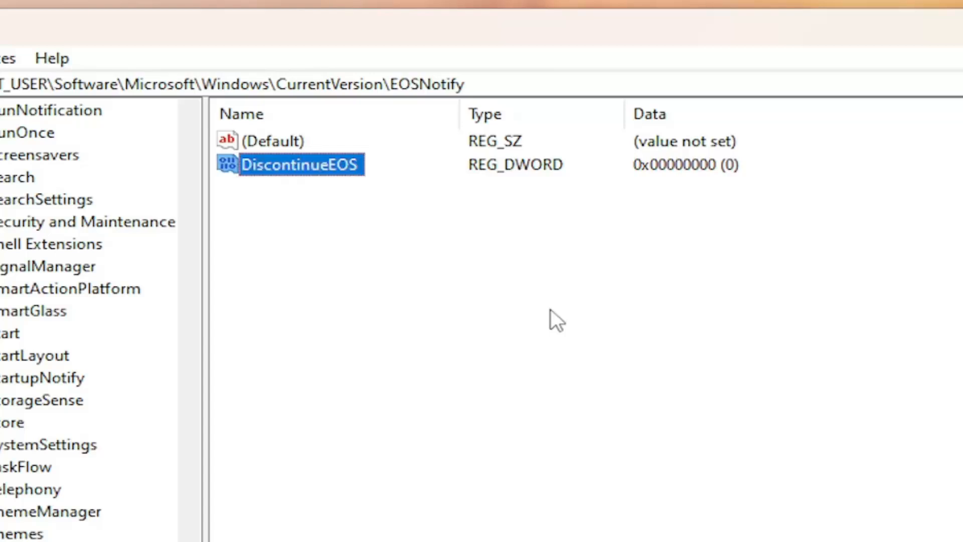
pyautogui.doubleClick(301, 165)
pyautogui.write('1')
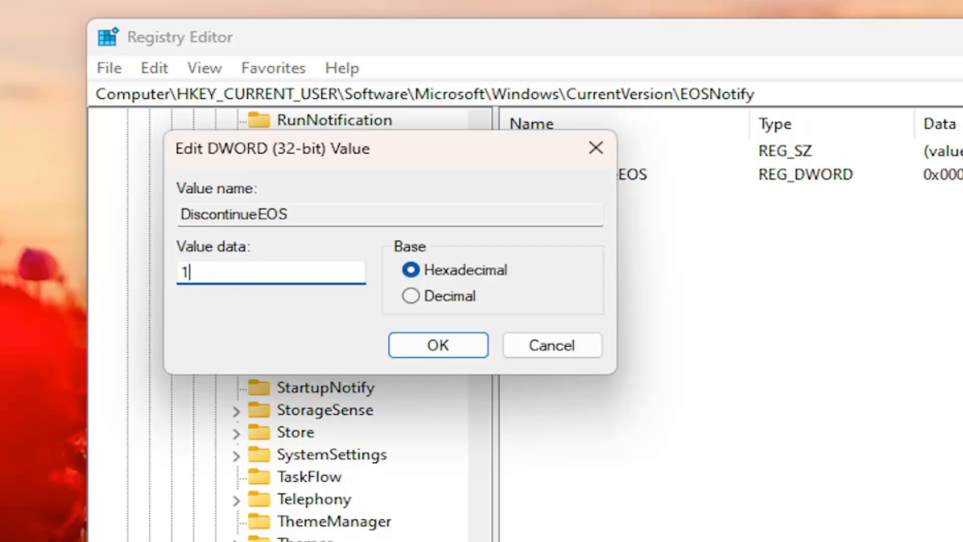
pyautogui.click(438, 345)
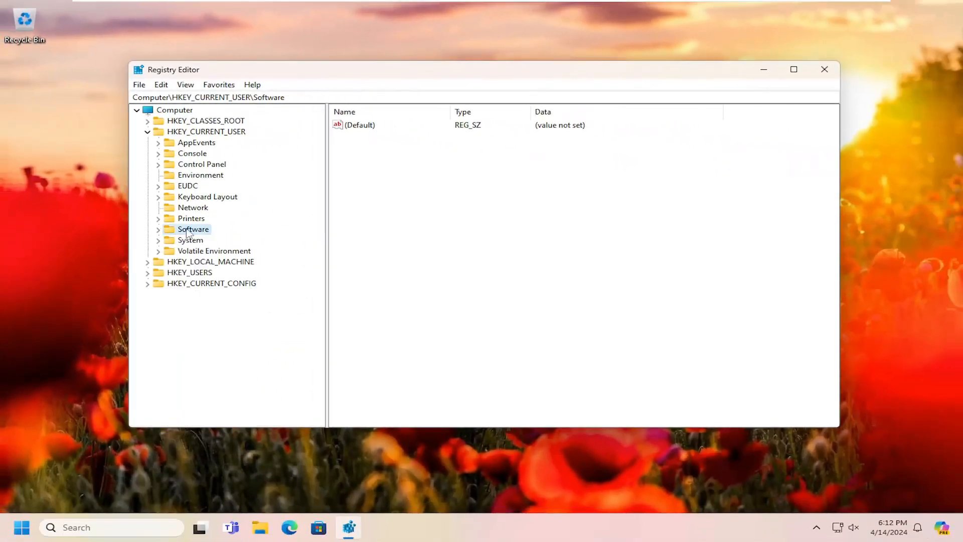
# Close Registry Editor and bring up the Start button's Shut down or sign out options.
pyautogui.click(824, 69)
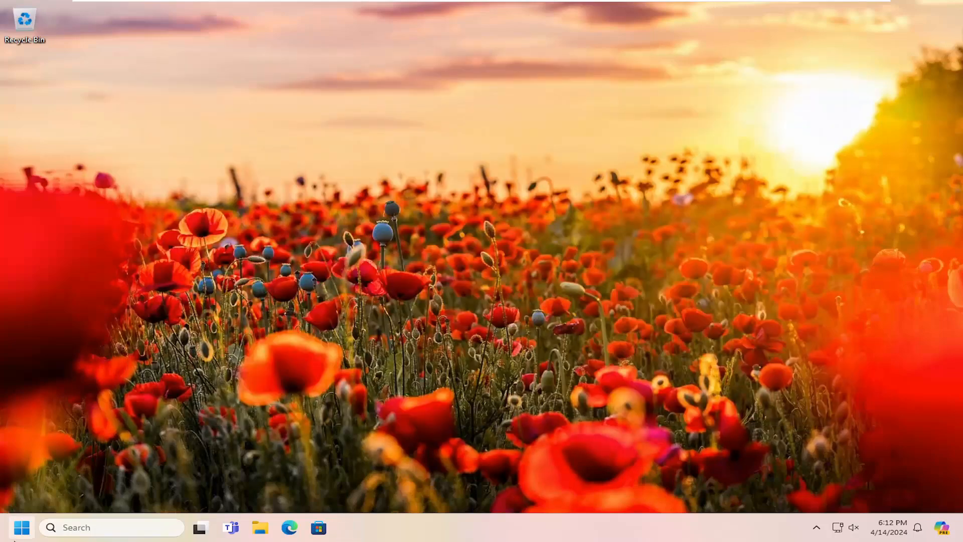
pyautogui.click(64, 475)
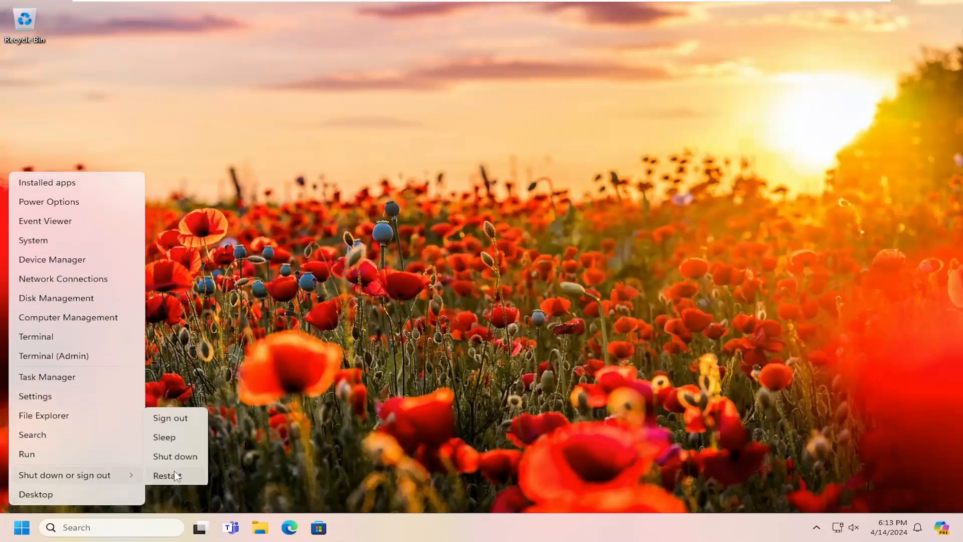
pyautogui.click(167, 475)
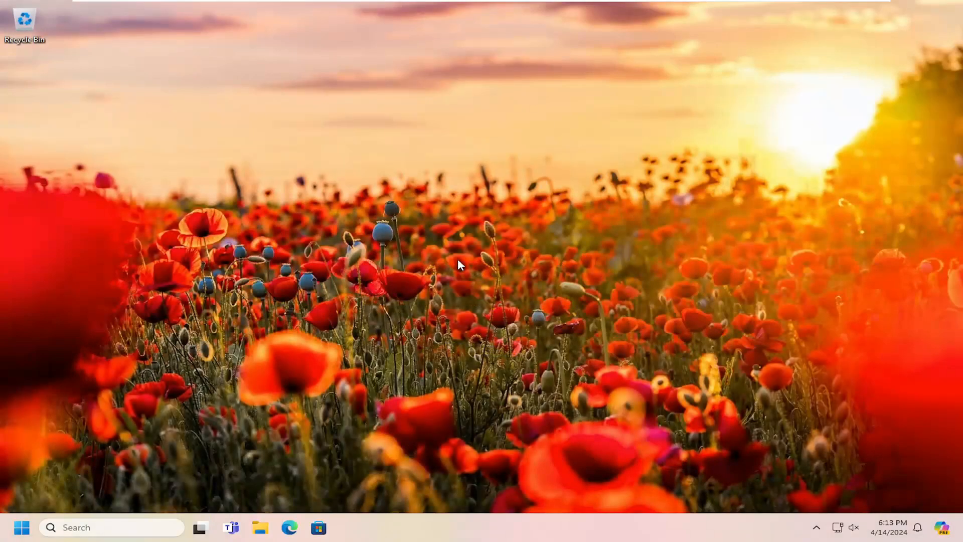
pyautogui.moveTo(222, 372)
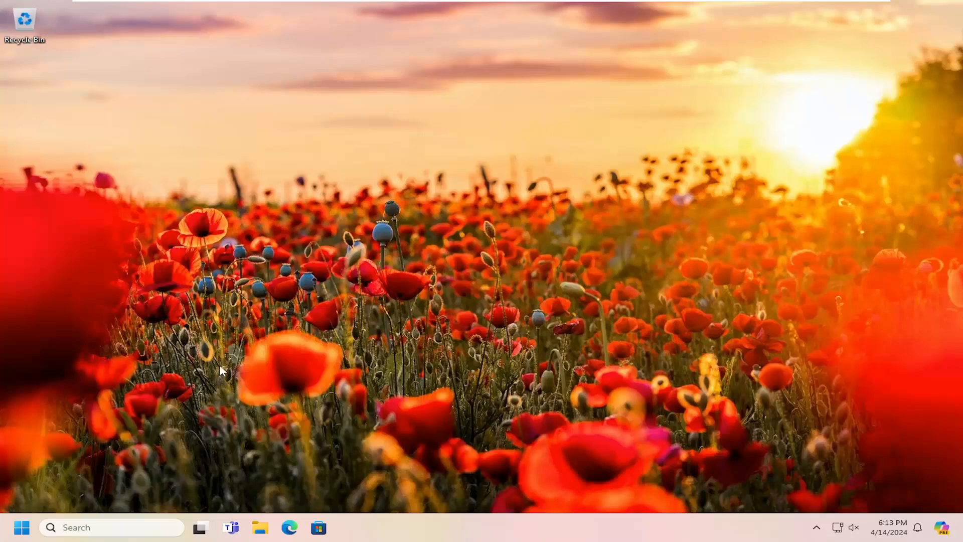
# Relaunch Registry Editor from a Start search for regedit and approve the UAC prompt.
pyautogui.click(21, 527)
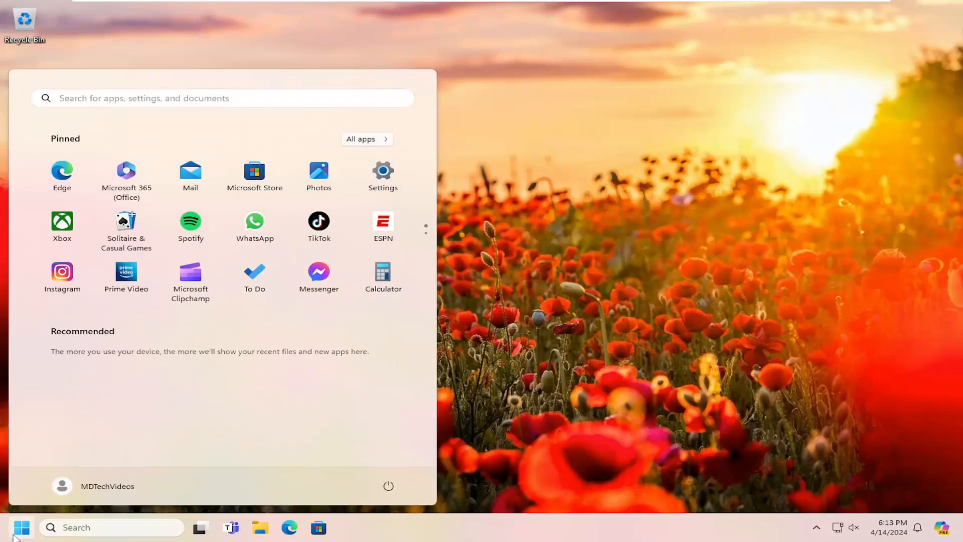
pyautogui.write('regedit')
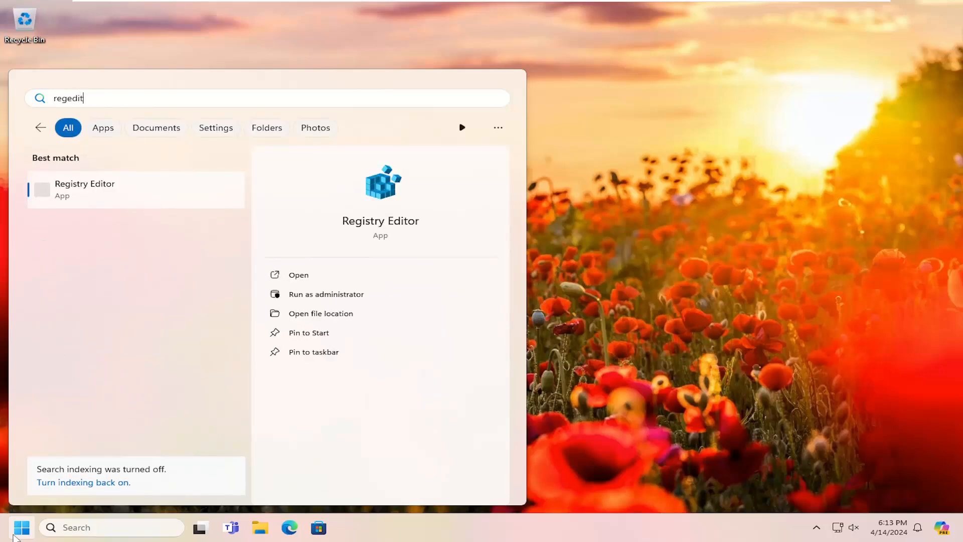
pyautogui.click(326, 294)
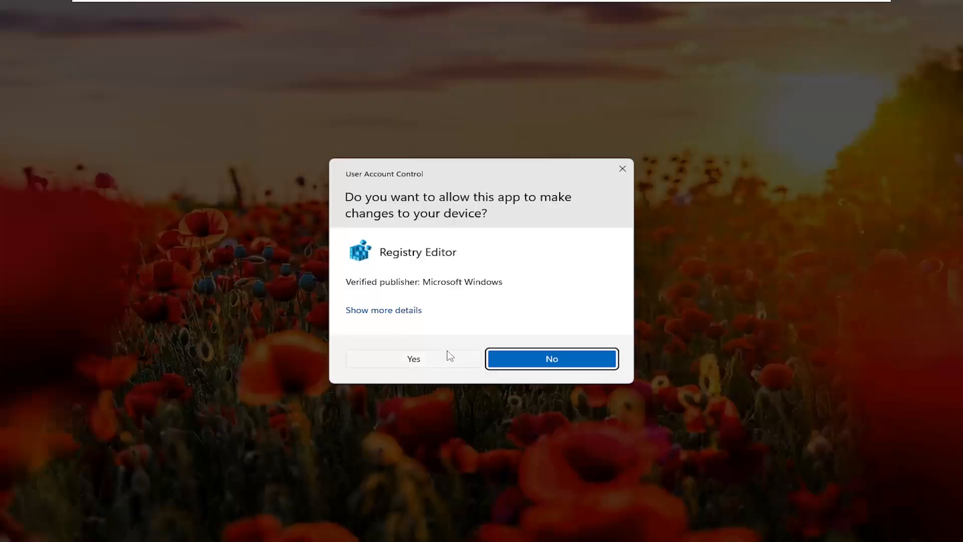
pyautogui.click(413, 358)
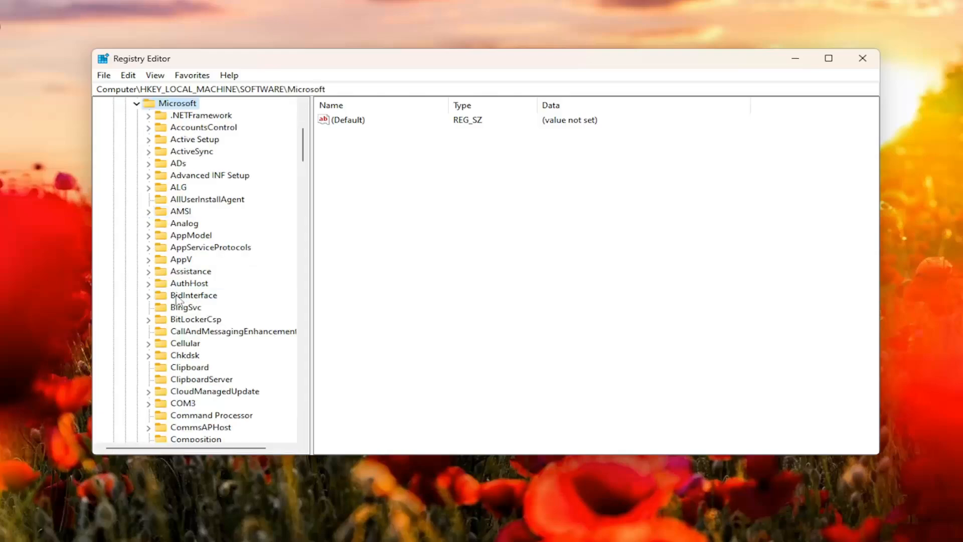
# Scroll to HKEY_LOCAL_MACHINE\SOFTWARE\Microsoft\Windows and open its CurrentVersion key.
pyautogui.scroll(-3)
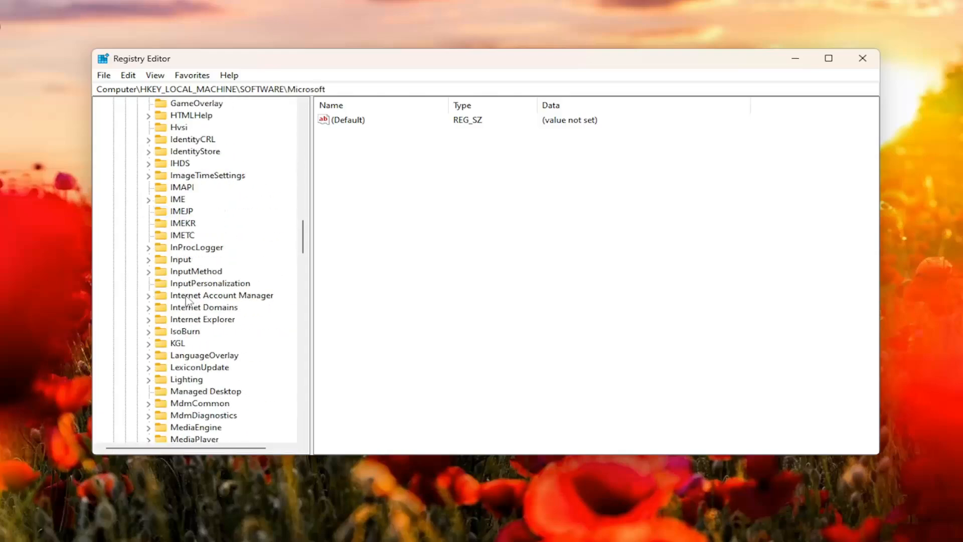
pyautogui.scroll(-3)
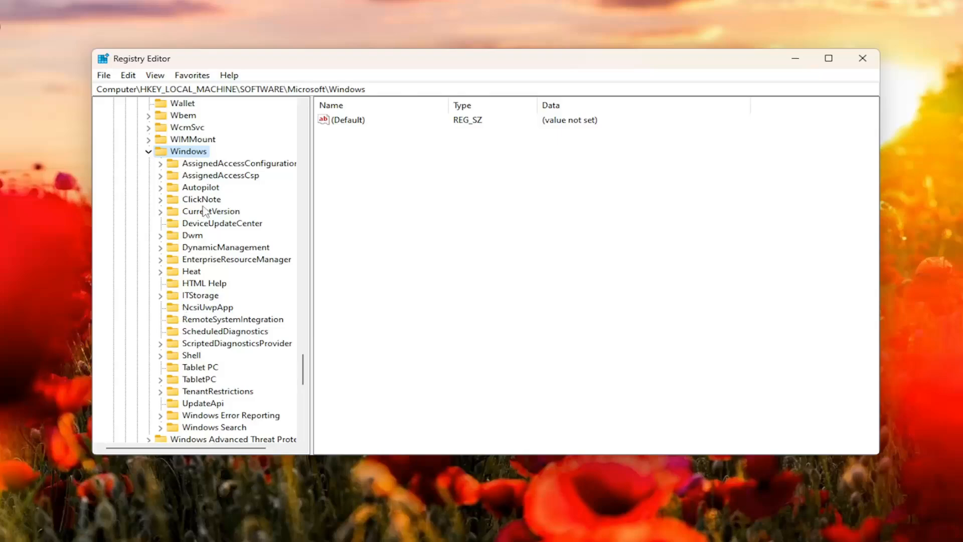
pyautogui.doubleClick(210, 211)
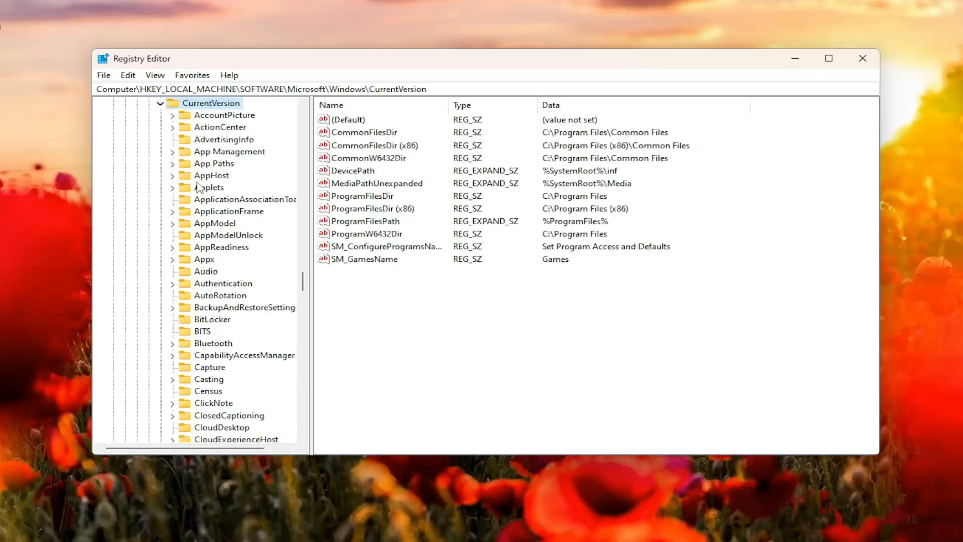
pyautogui.scroll(-3)
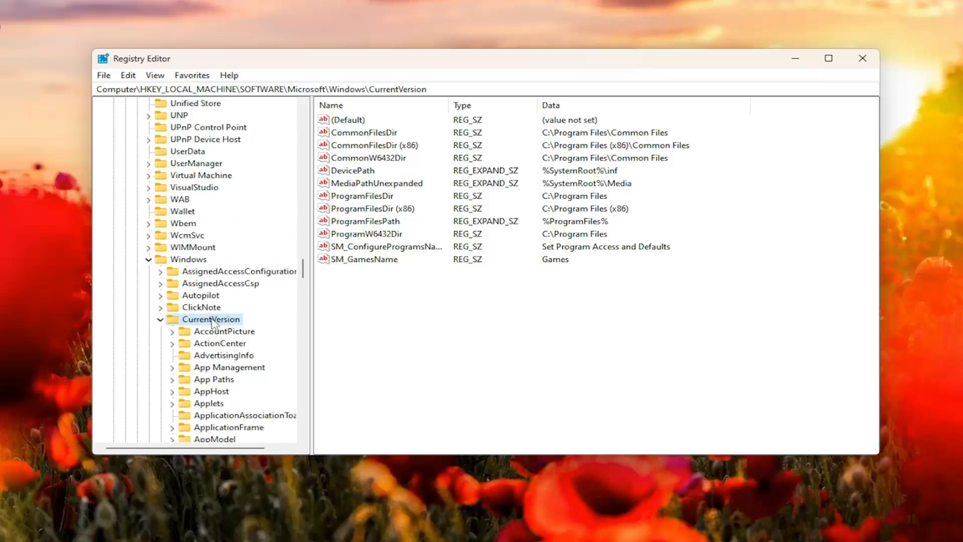
# Create a key named EOSNotify under HKEY_LOCAL_MACHINE CurrentVersion and select it.
pyautogui.rightClick(211, 319)
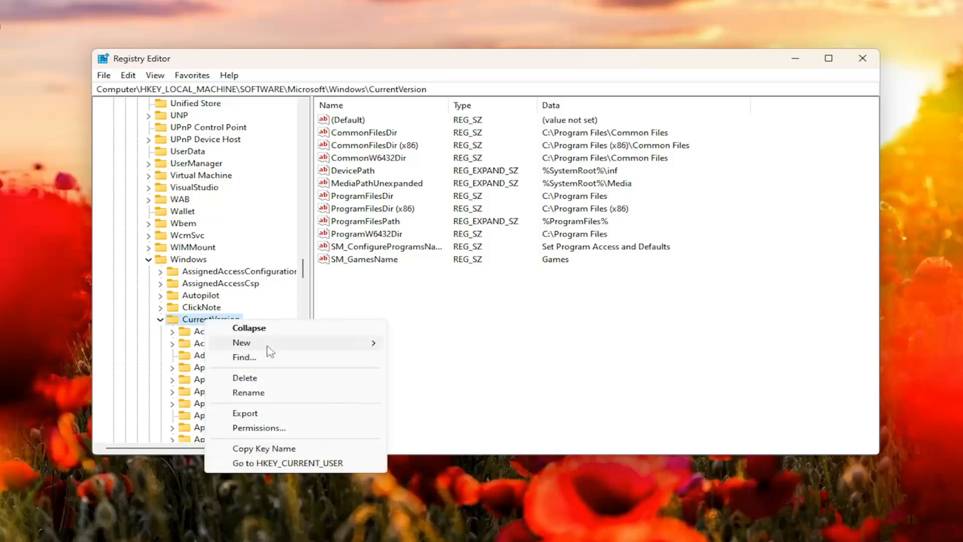
pyautogui.click(241, 342)
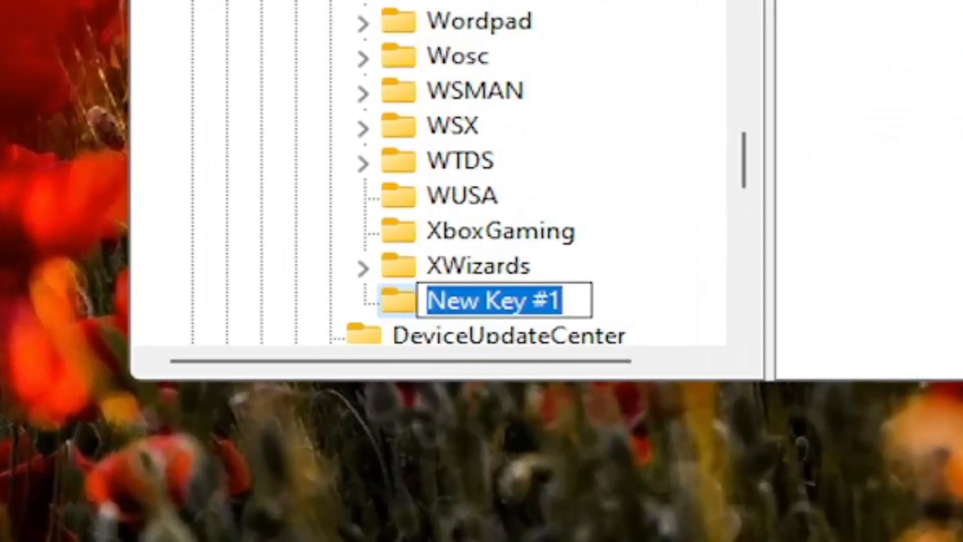
pyautogui.write('EOS')
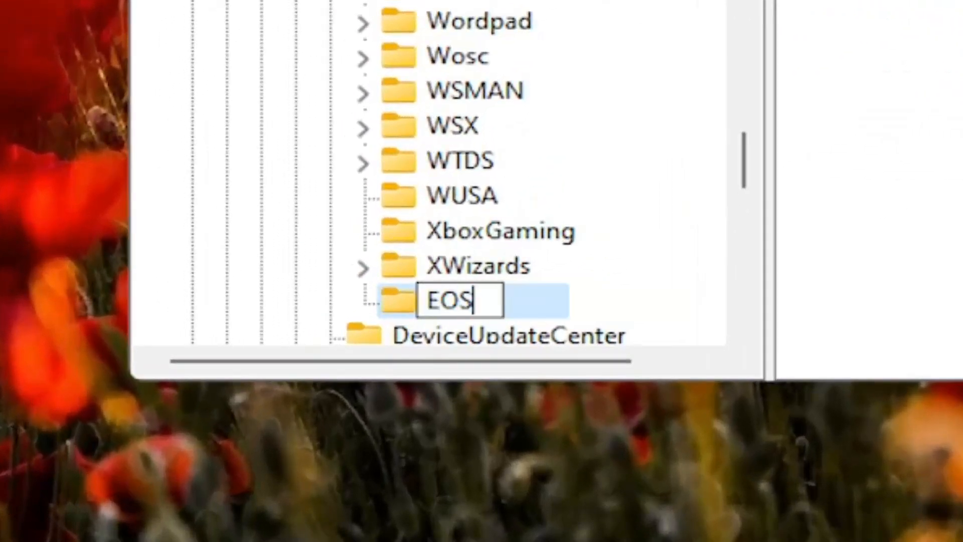
pyautogui.write('Notify')
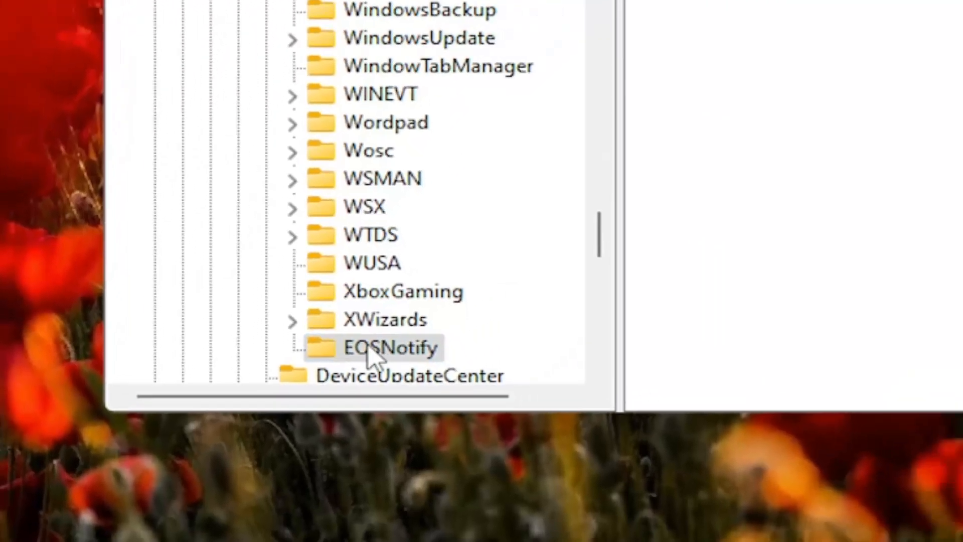
pyautogui.click(391, 347)
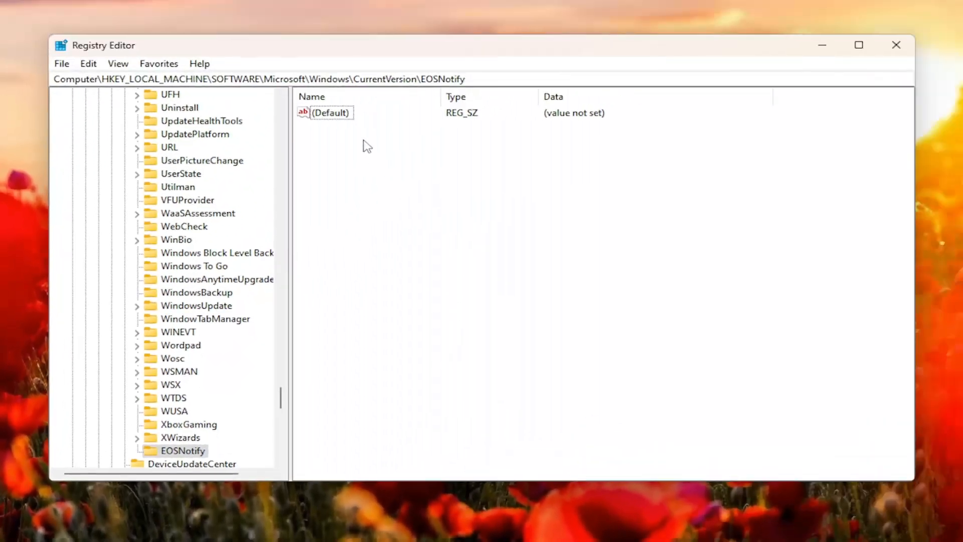
# Add a DWORD (32-bit) value named DiscontinueEOS to the HKLM EOSNotify key.
pyautogui.rightClick(366, 146)
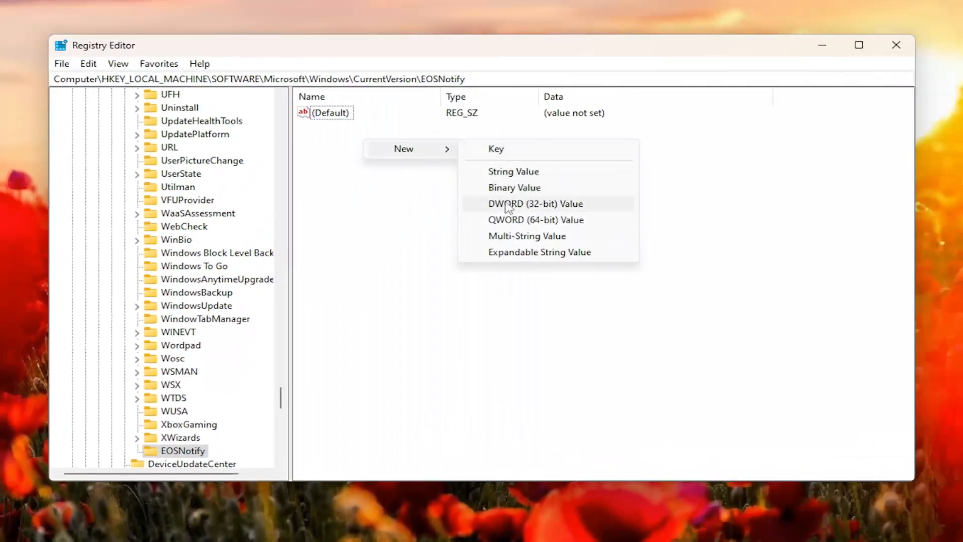
pyautogui.click(534, 203)
pyautogui.write('DiscontinueEOS')
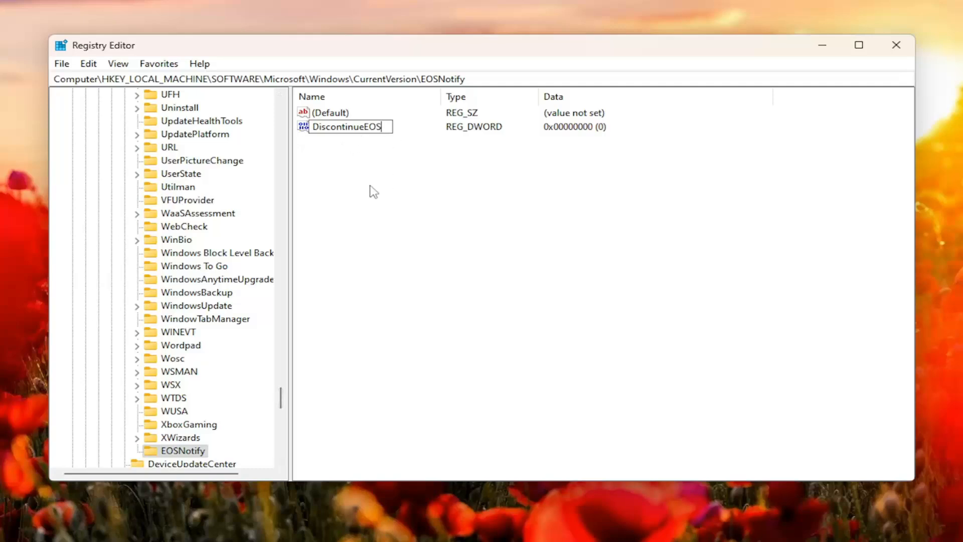
pyautogui.click(347, 126)
pyautogui.write('1')
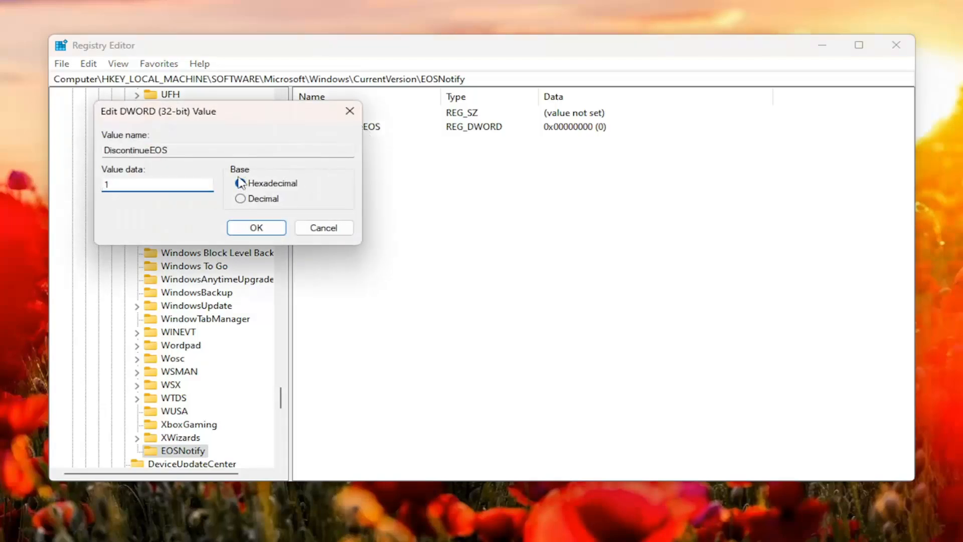
# Save DiscontinueEOS under HKLM EOSNotify with value data 1.
pyautogui.click(257, 227)
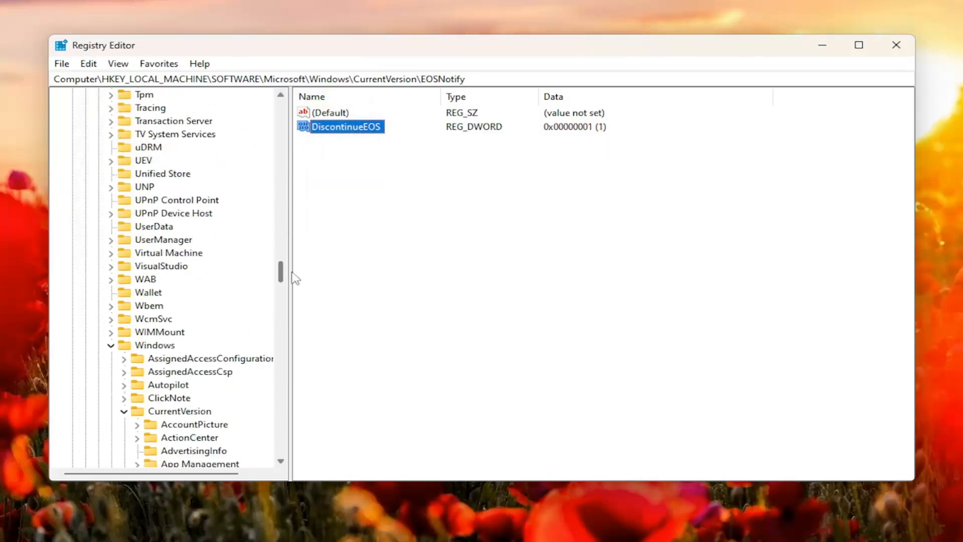
pyautogui.scroll(-3)
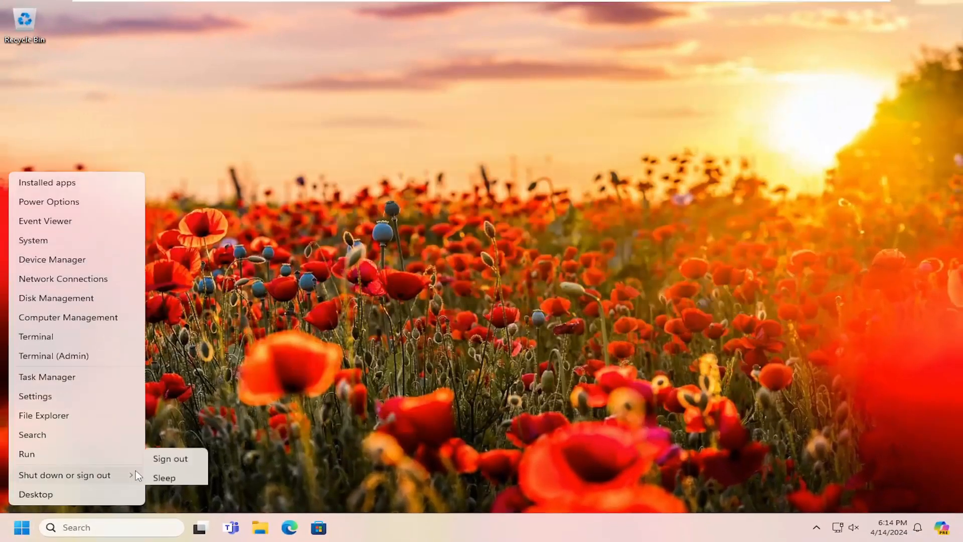
# Restart Windows so both DiscontinueEOS edits take effect.
pyautogui.click(170, 458)
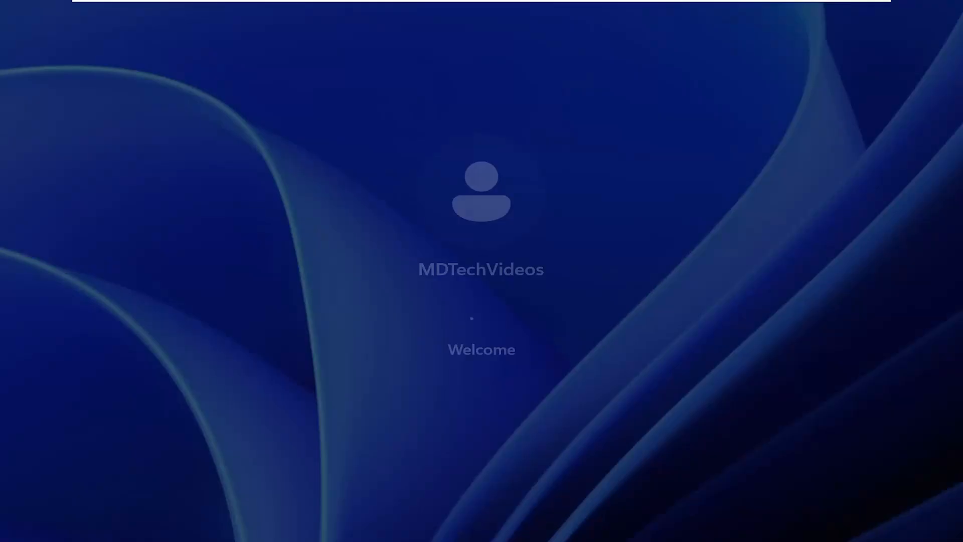